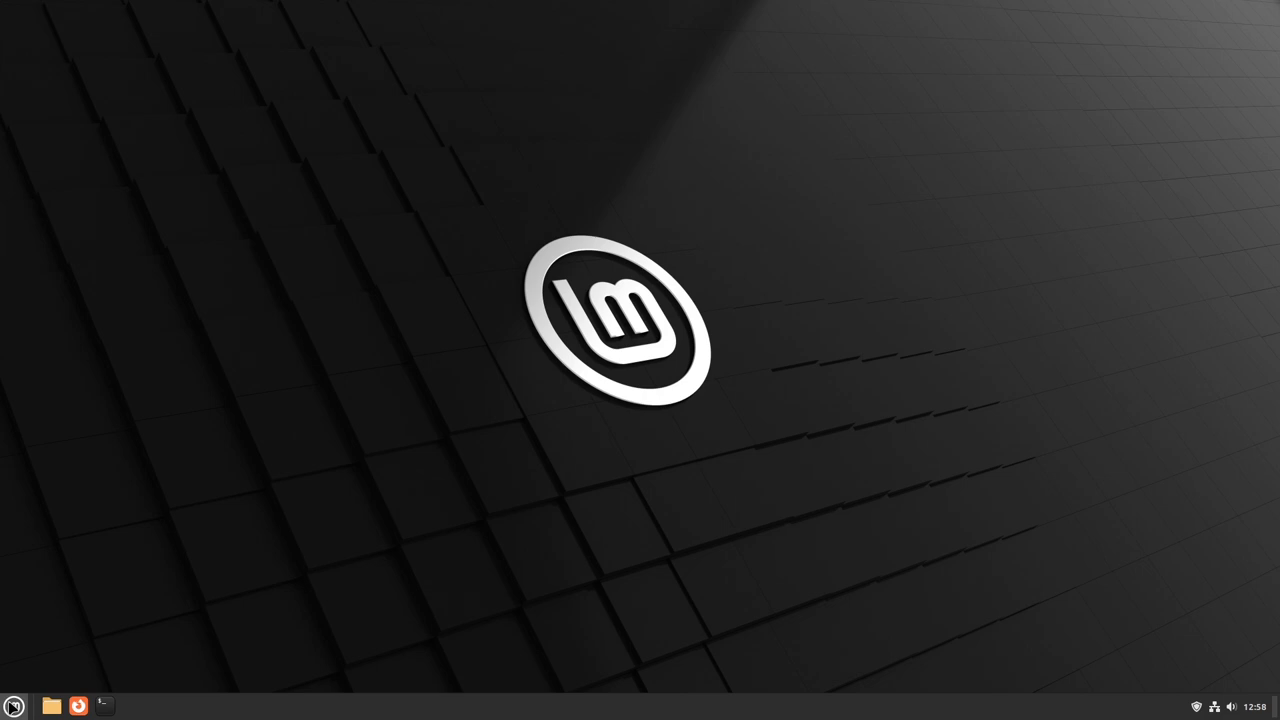
- Reach the advanced Themes page in System Settings from the Menu
click(14, 705)
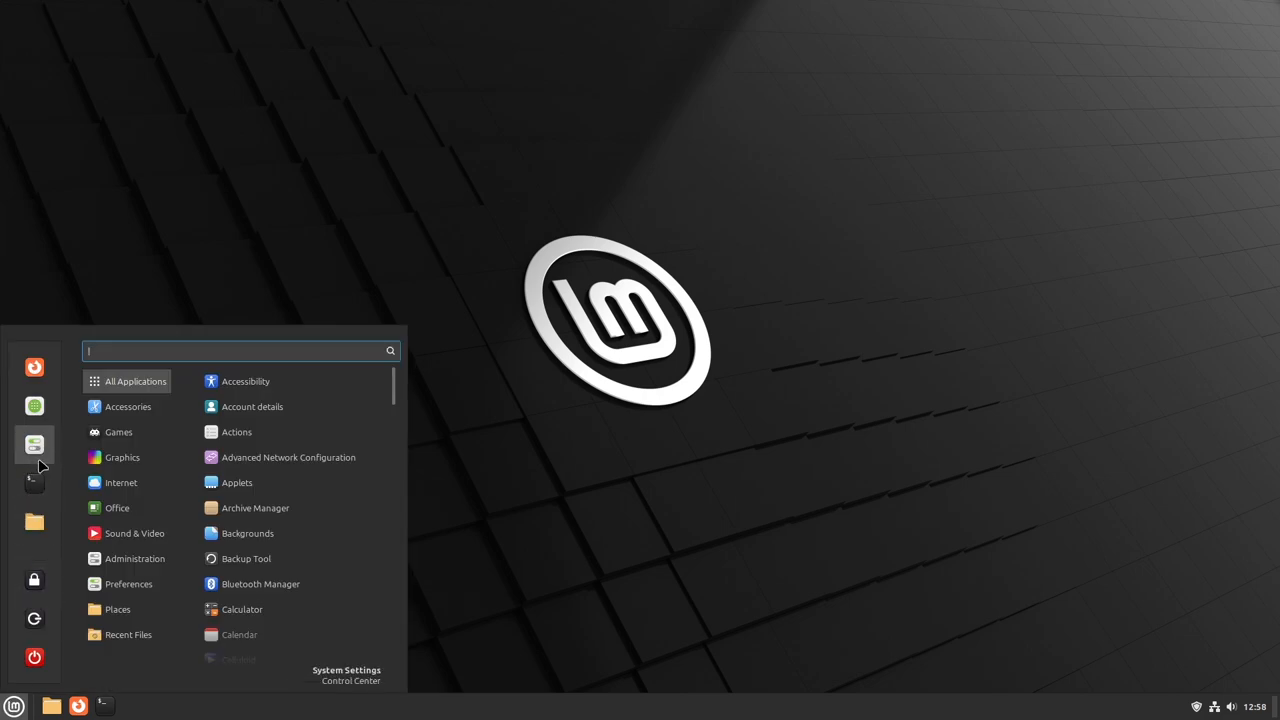
click(346, 674)
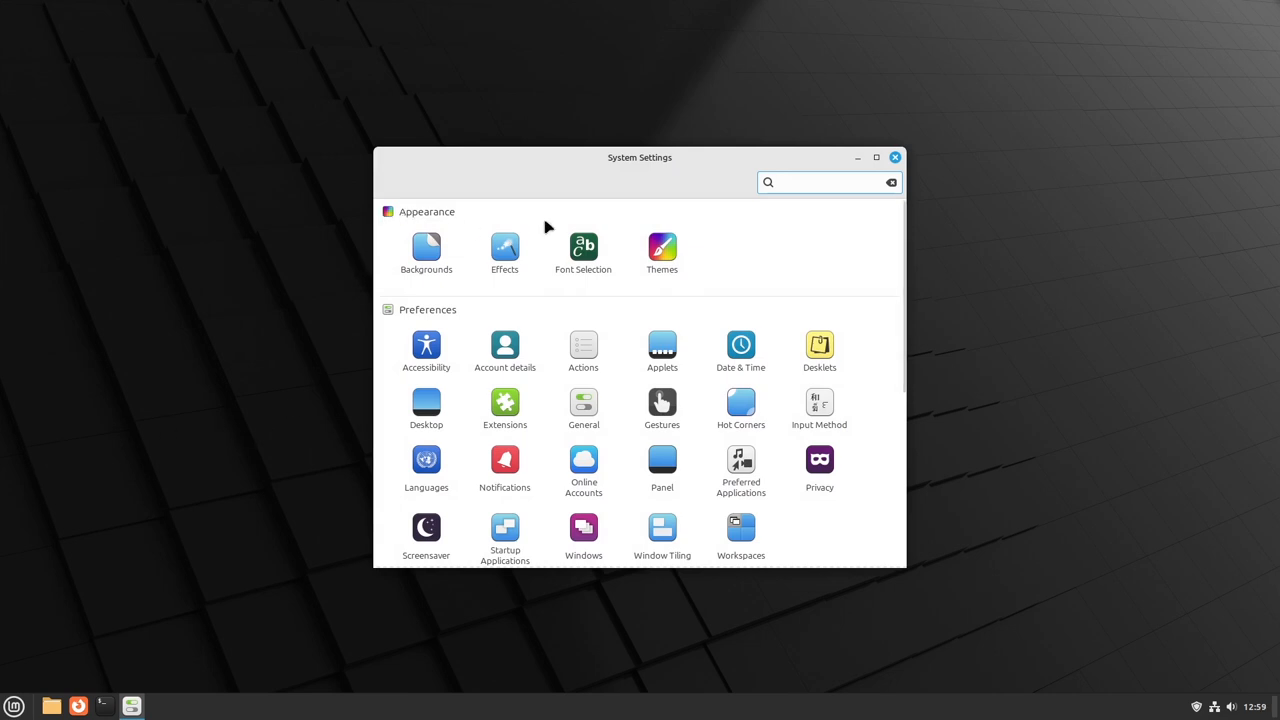
click(662, 247)
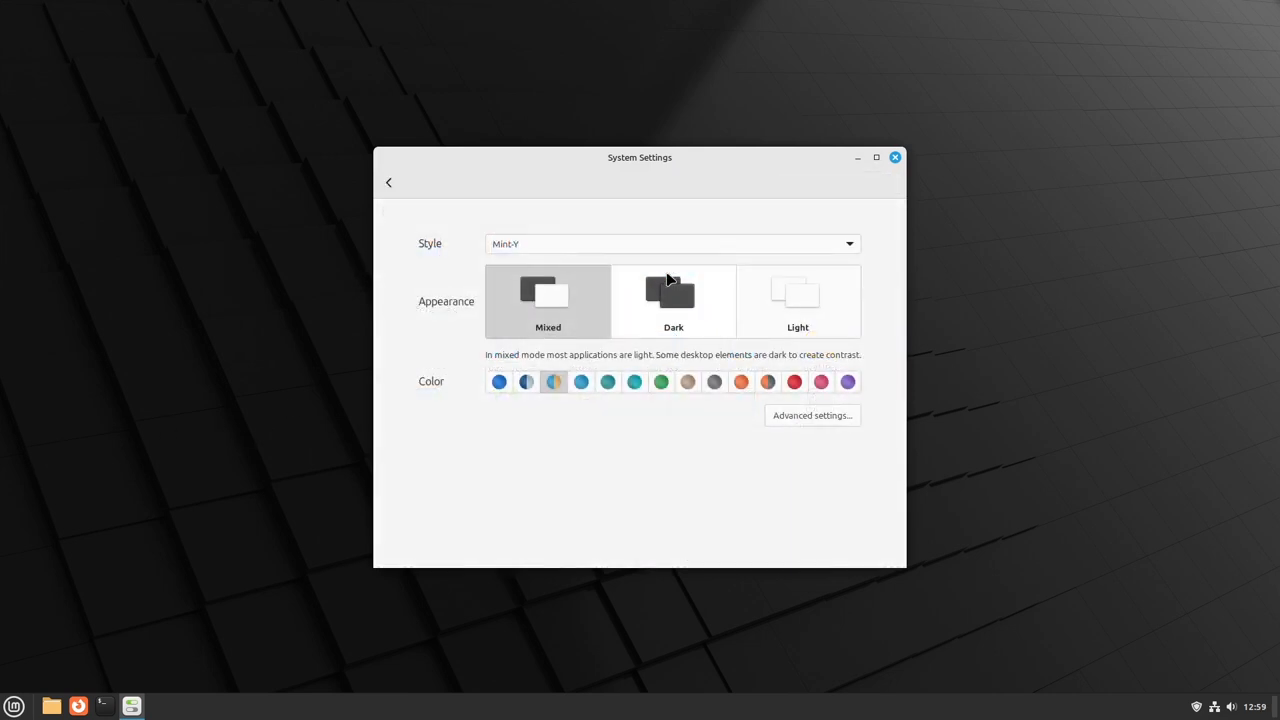
mouse_move(526, 439)
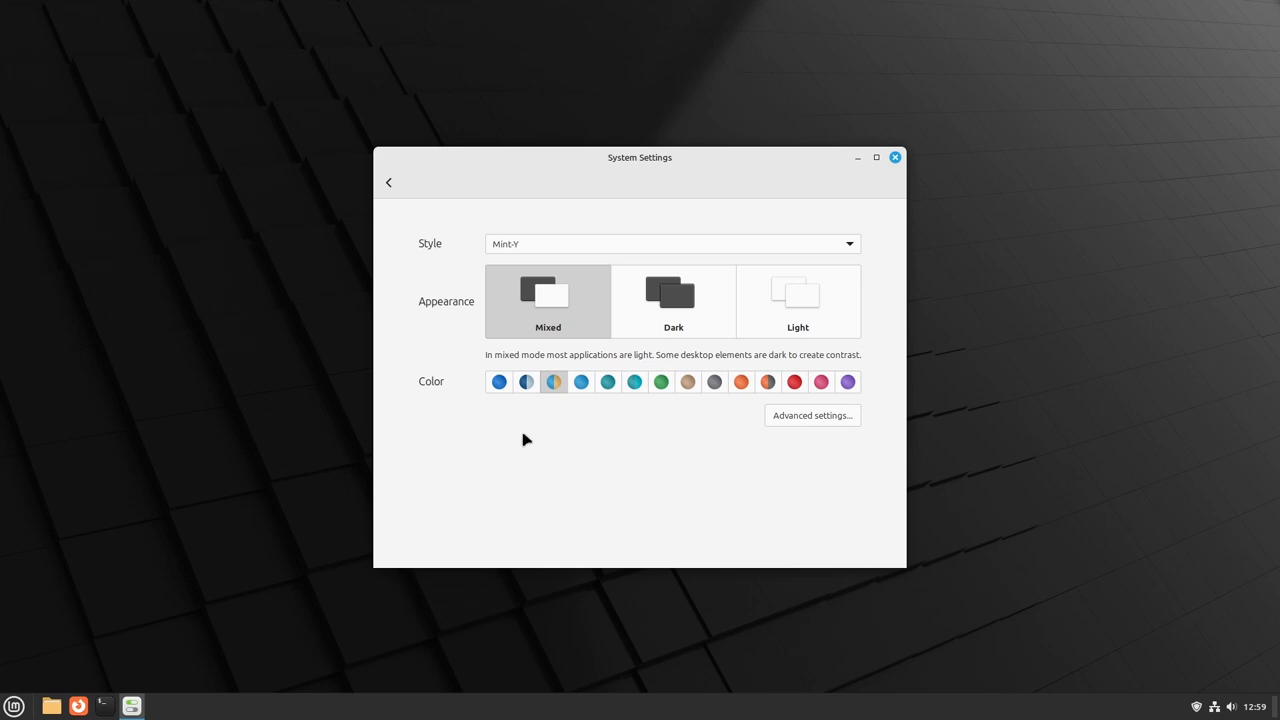
mouse_move(812, 425)
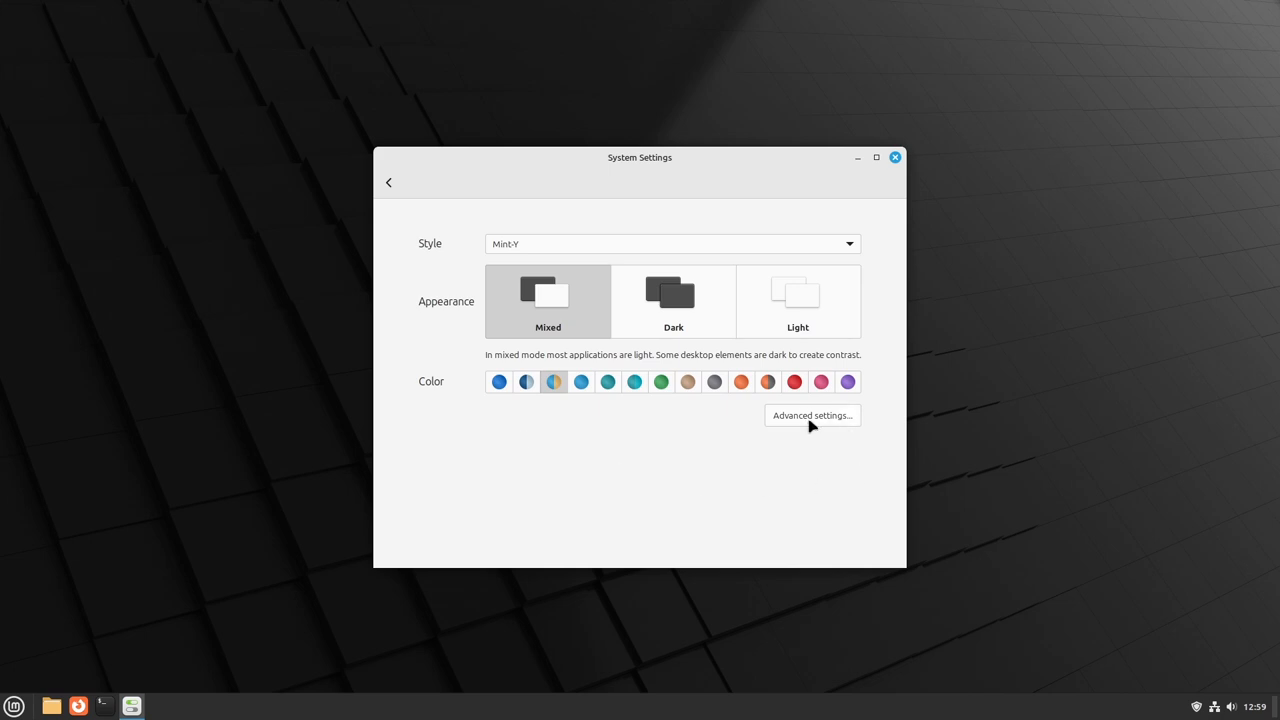
click(812, 415)
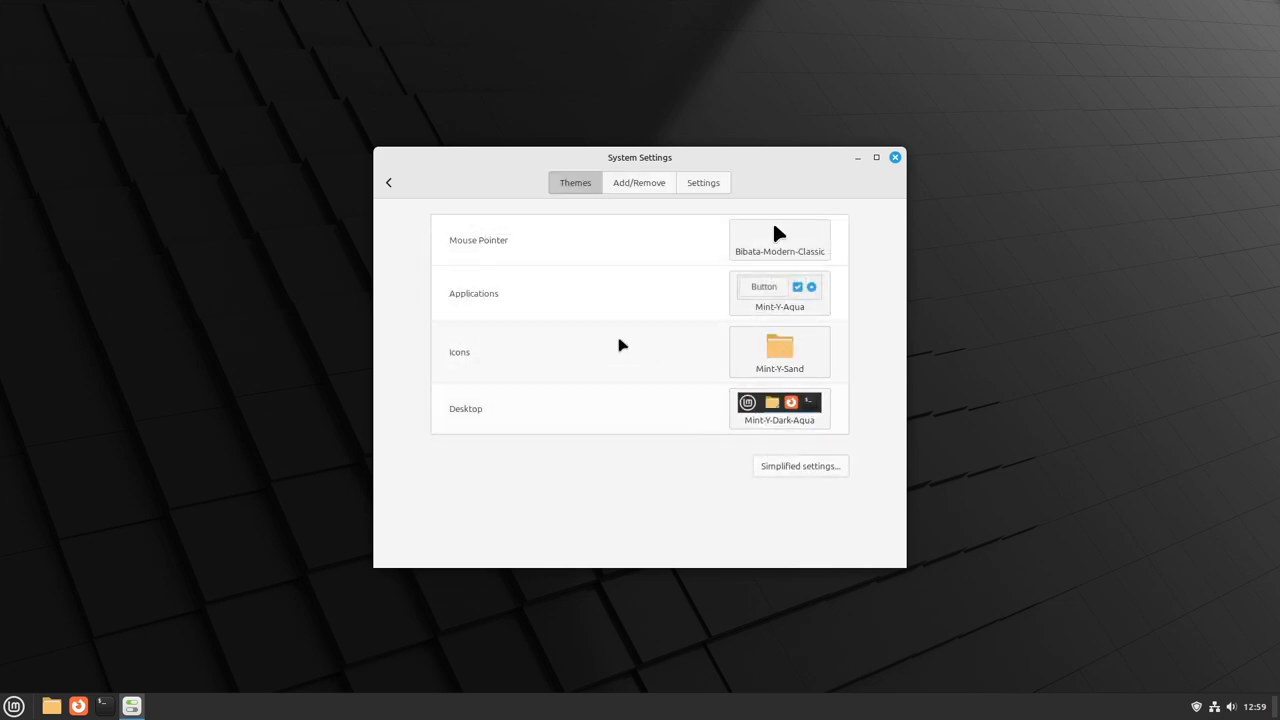
mouse_move(813, 245)
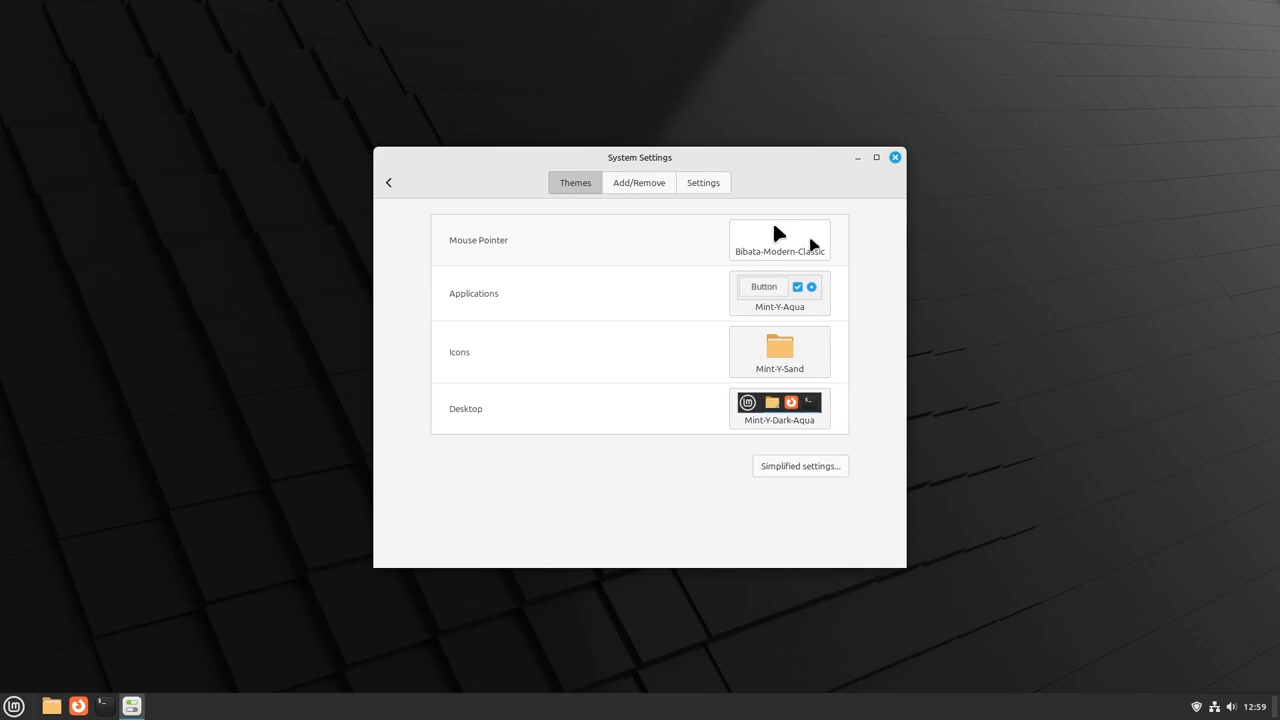
- Set the Mouse Pointer theme to Bibata-Original-Classic and maximize the settings window
click(779, 240)
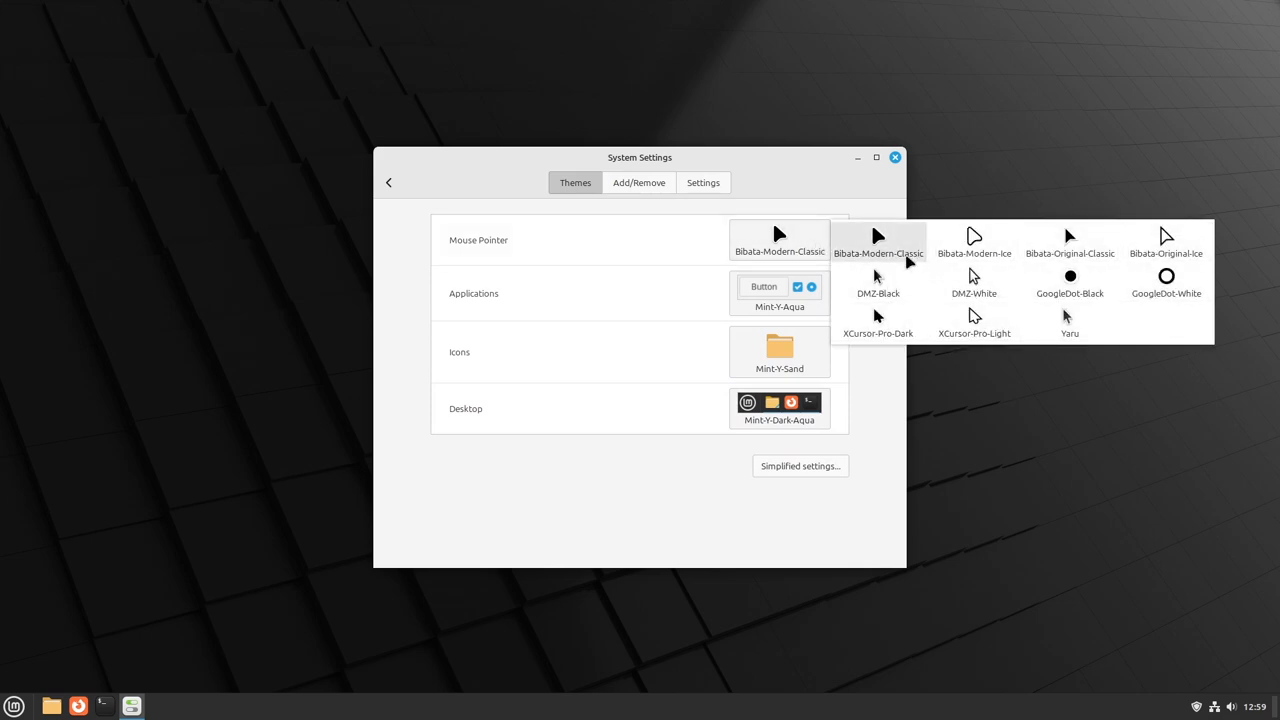
mouse_move(908, 260)
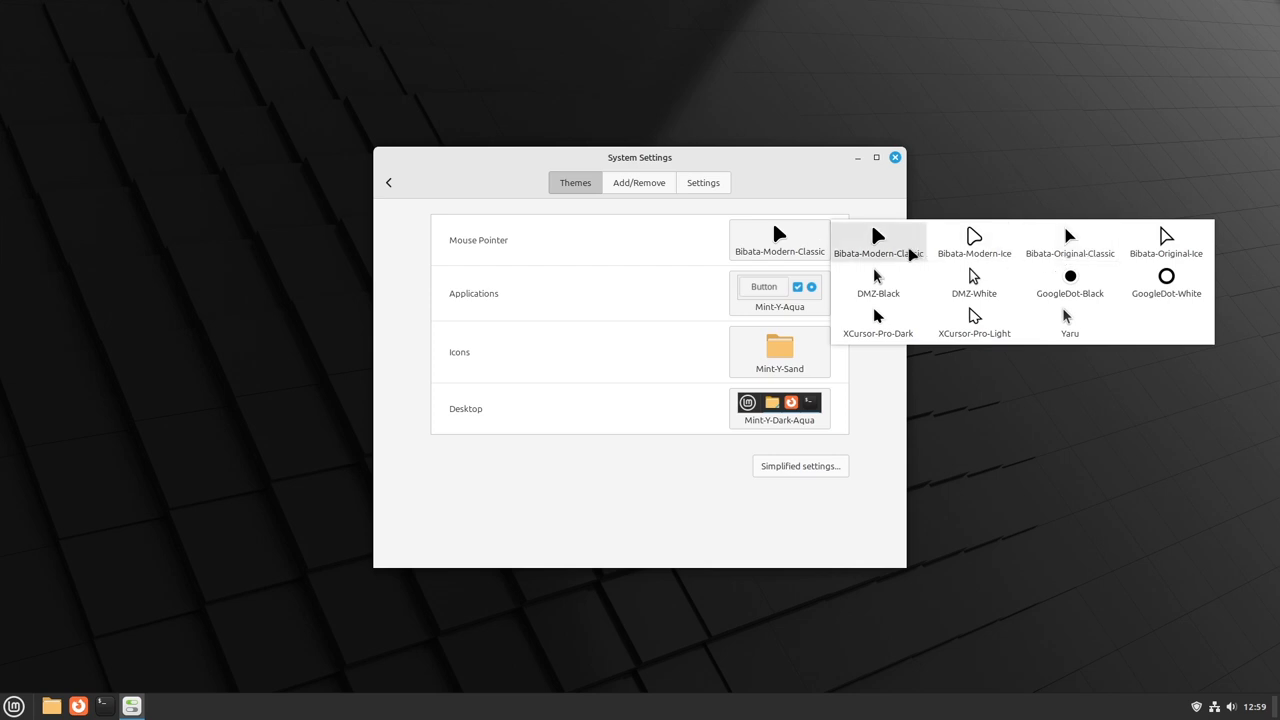
click(1070, 240)
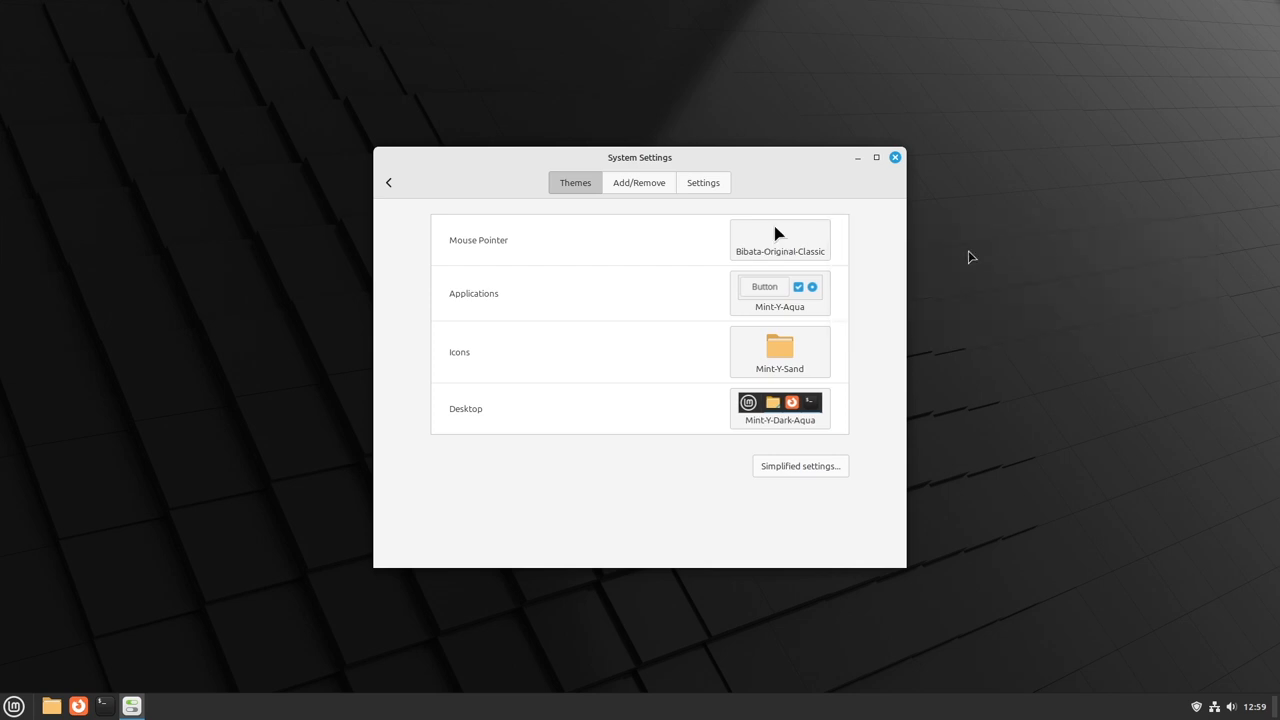
click(875, 157)
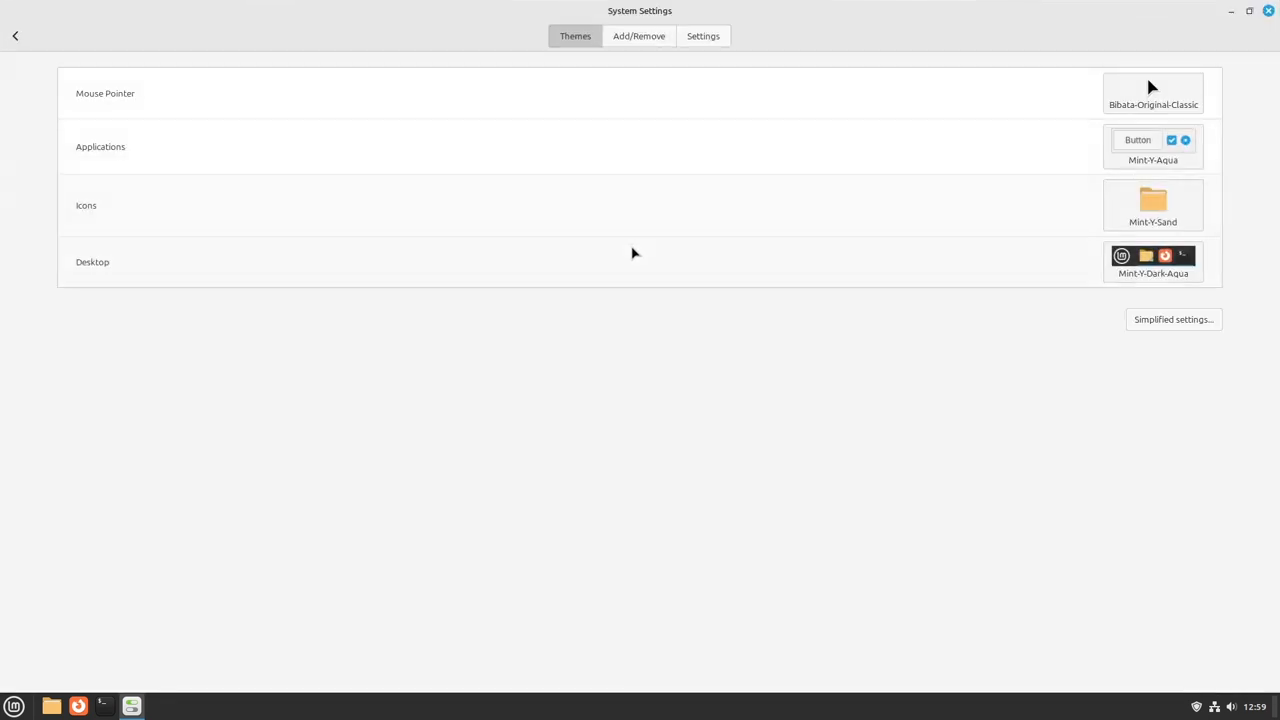